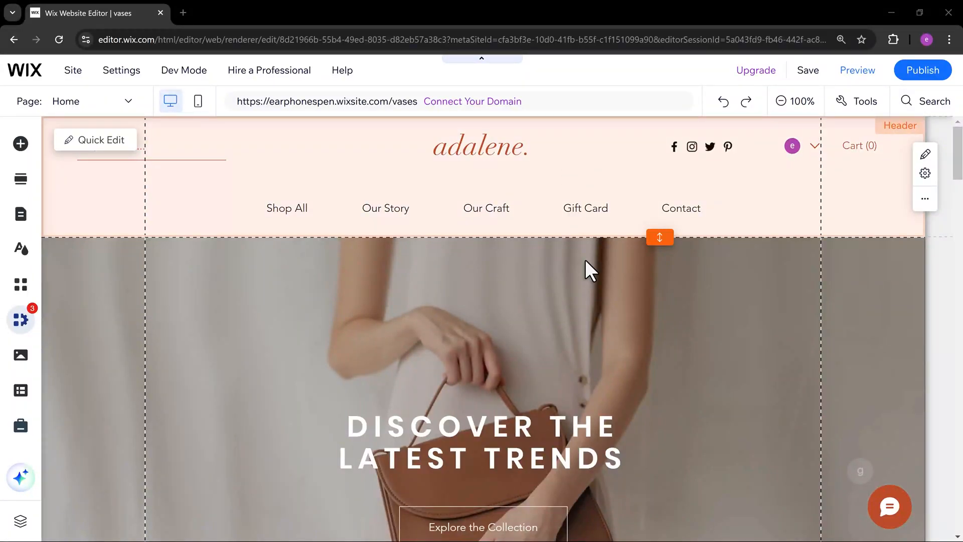
Select the welcome section, then browse the Media panel's upload options and stock media
{"action": "left_click", "coordinate": [599, 289]}
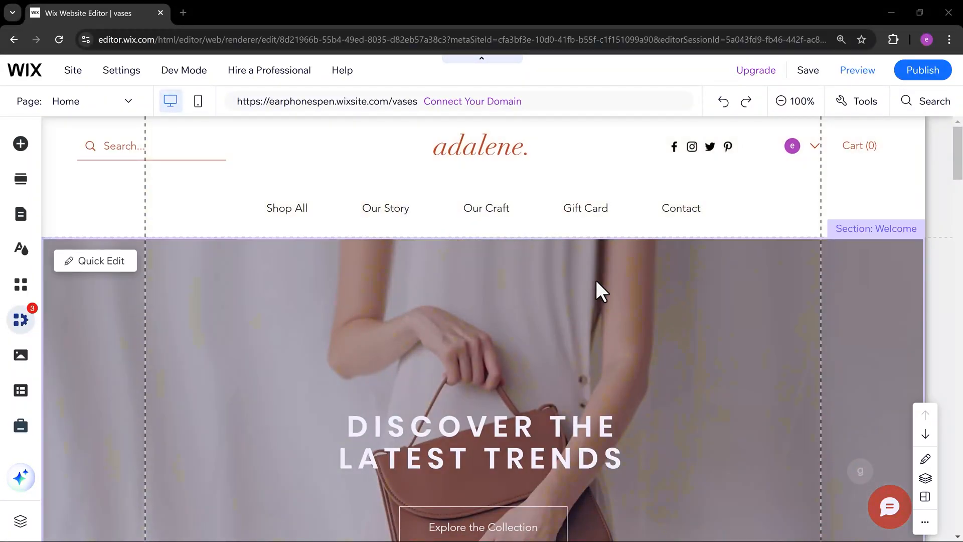
{"action": "mouse_move", "coordinate": [108, 393]}
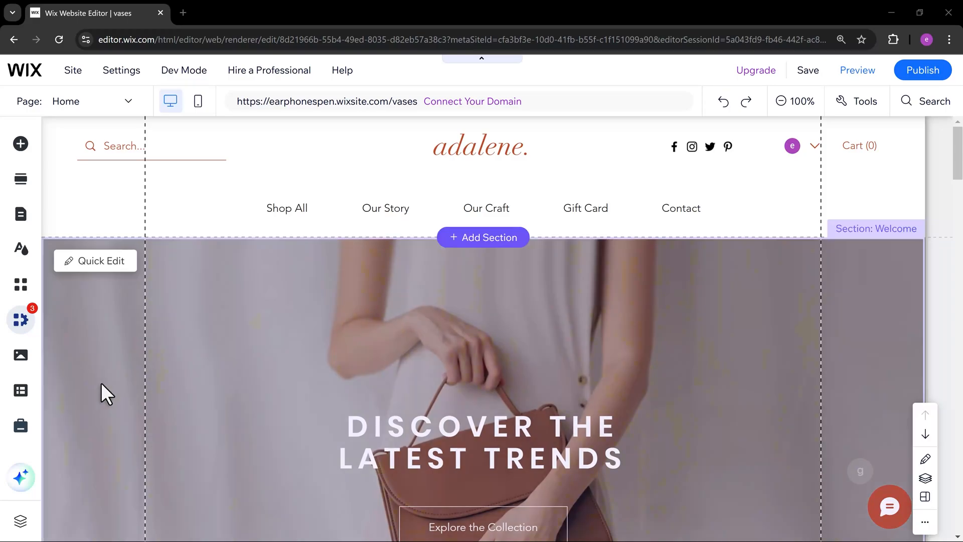
{"action": "left_click", "coordinate": [20, 355]}
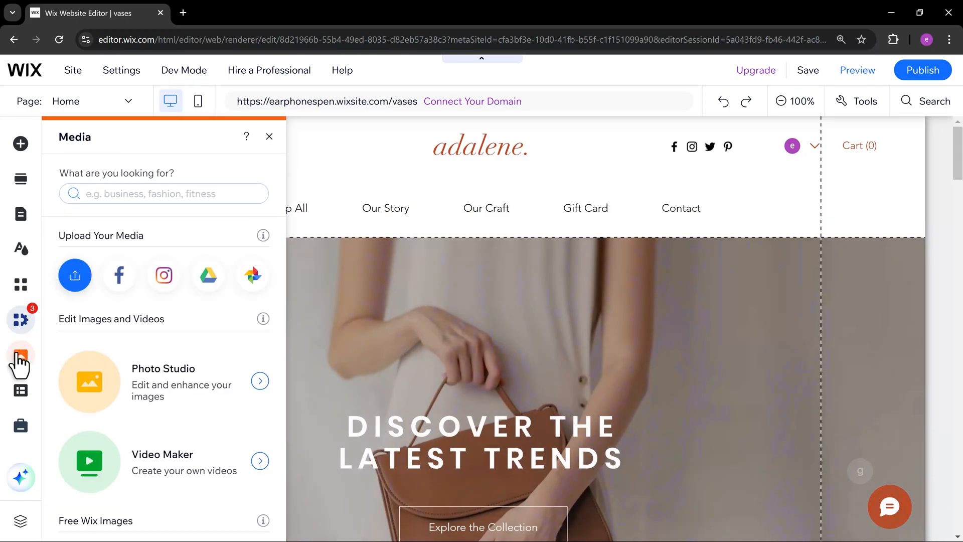
{"action": "scroll", "scroll_direction": "down", "scroll_amount": 3}
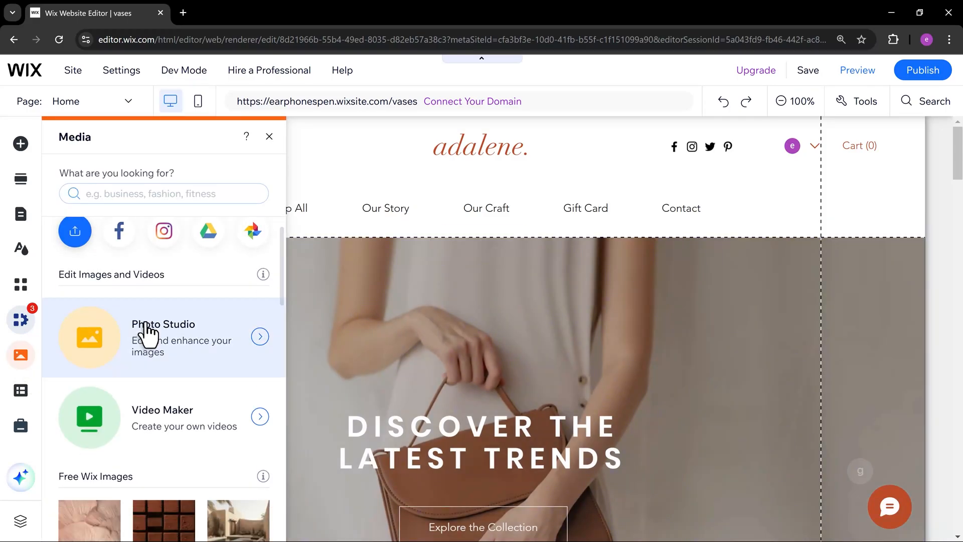
{"action": "scroll", "scroll_direction": "down", "scroll_amount": 3}
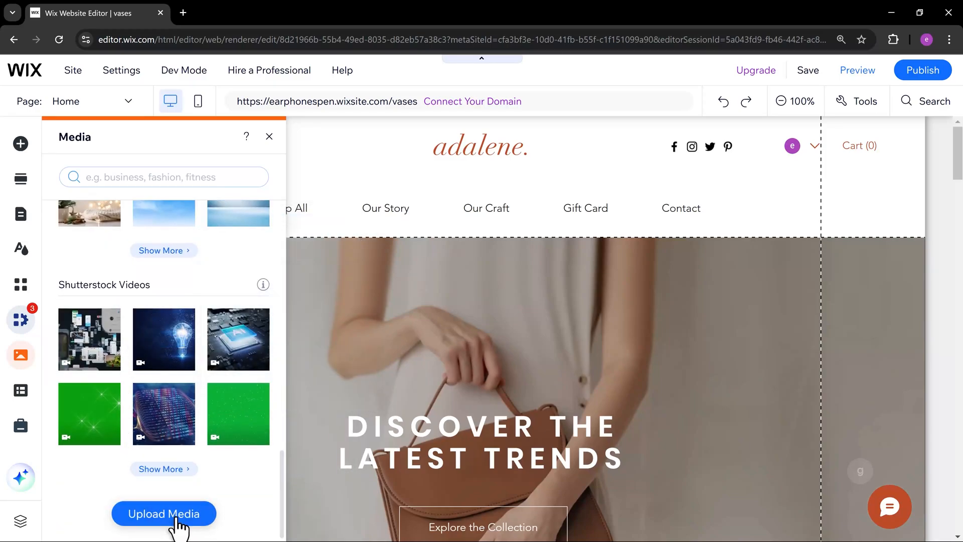
Upload the MP3 'Wayne Jones – Brain Trust' from the computer
{"action": "left_click", "coordinate": [164, 514]}
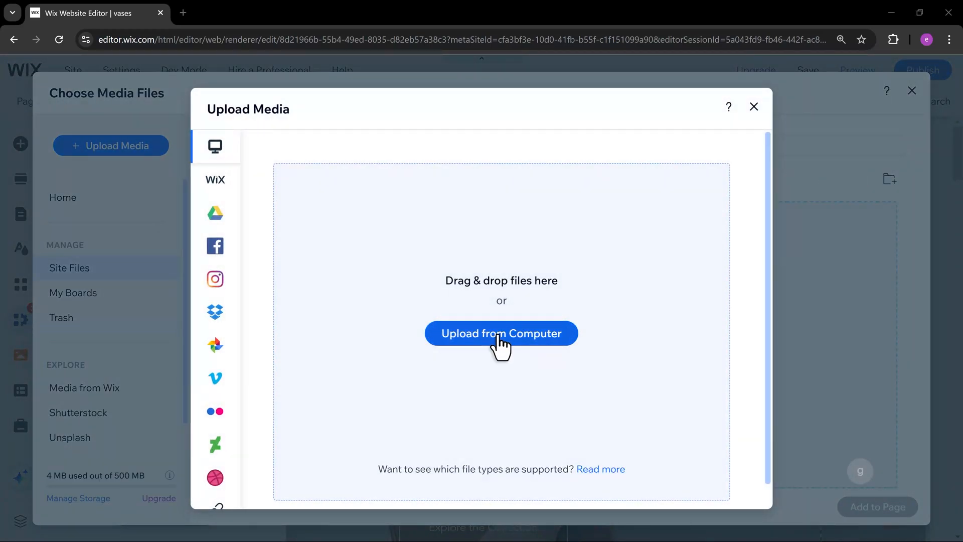
{"action": "left_click", "coordinate": [501, 333]}
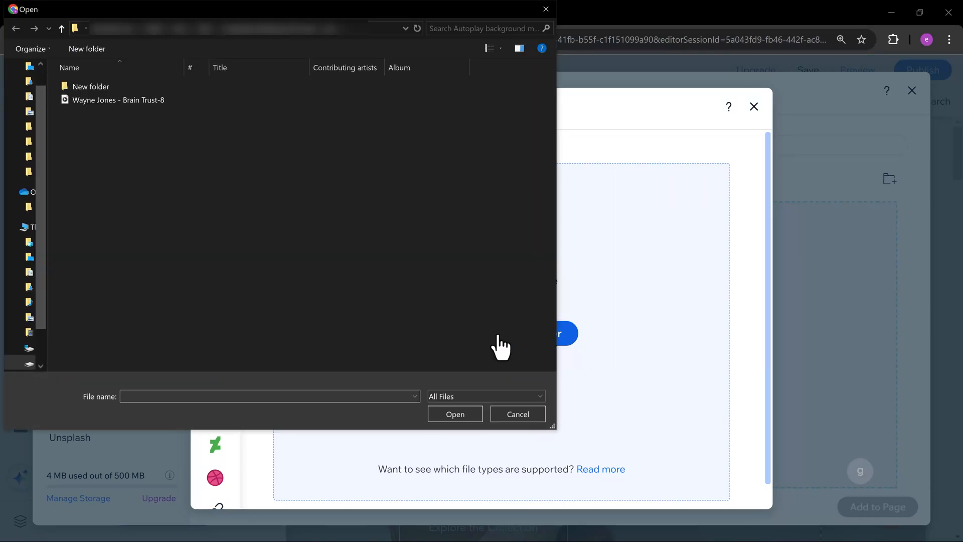
{"action": "left_click", "coordinate": [118, 100]}
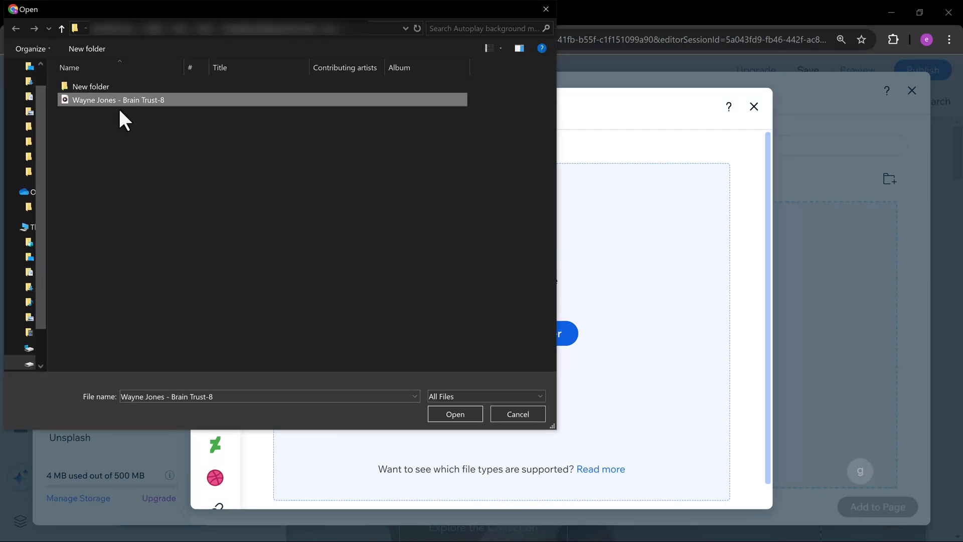
{"action": "left_click", "coordinate": [455, 413]}
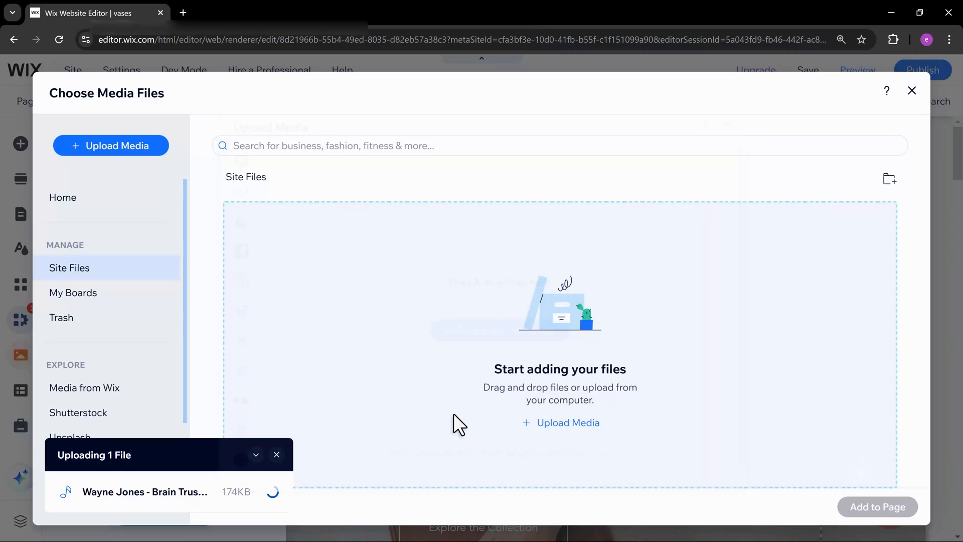
{"action": "mouse_move", "coordinate": [648, 353]}
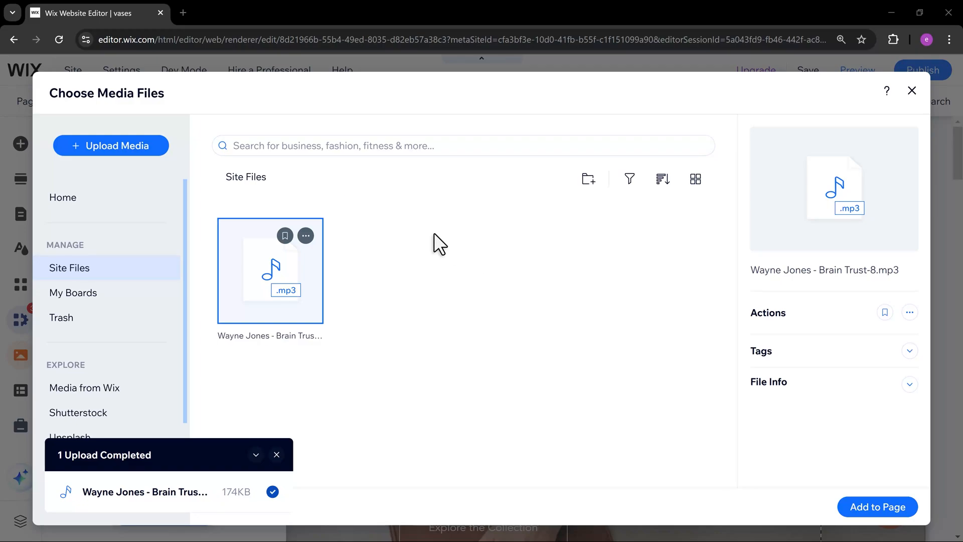
Copy the Brain Trust MP3's URL and switch to the code editor
{"action": "left_click", "coordinate": [306, 236]}
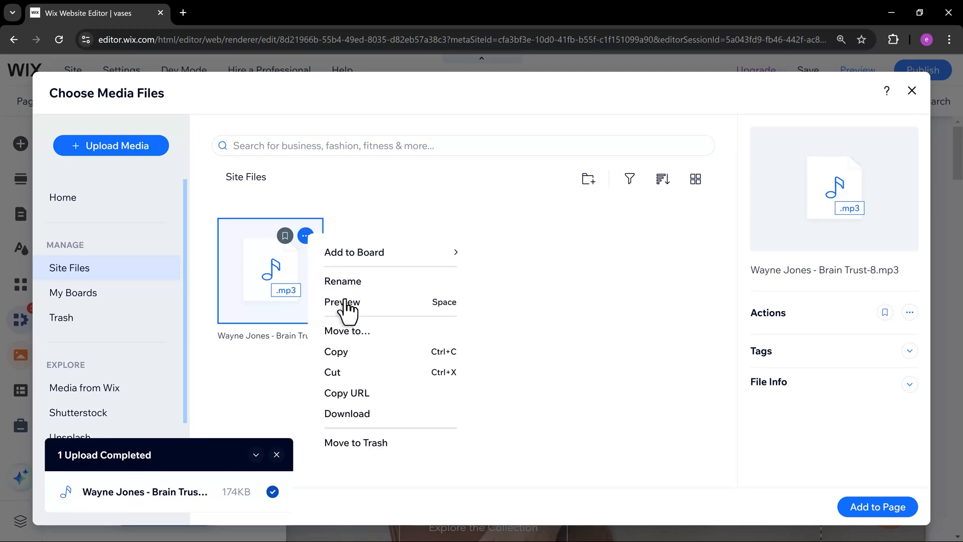
{"action": "left_click", "coordinate": [347, 393]}
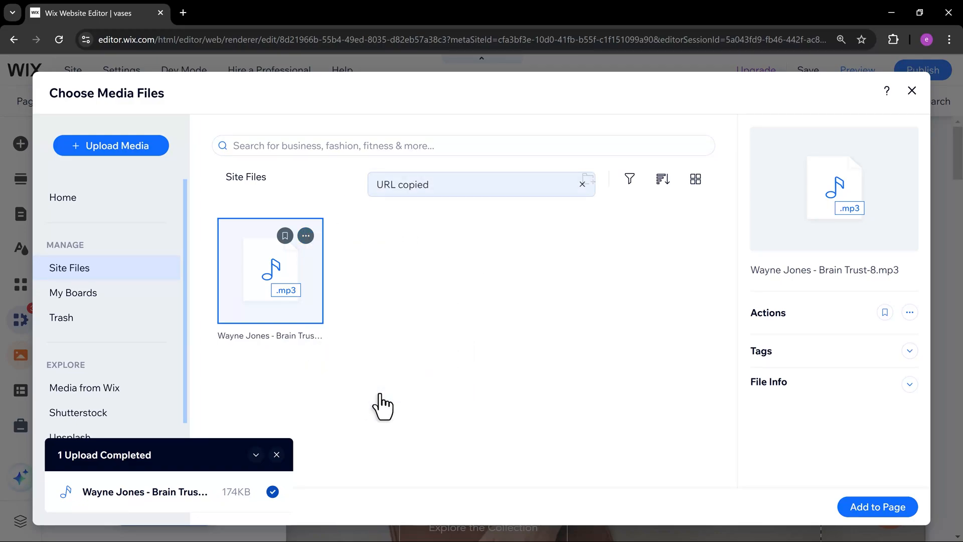
{"action": "left_click", "coordinate": [397, 388]}
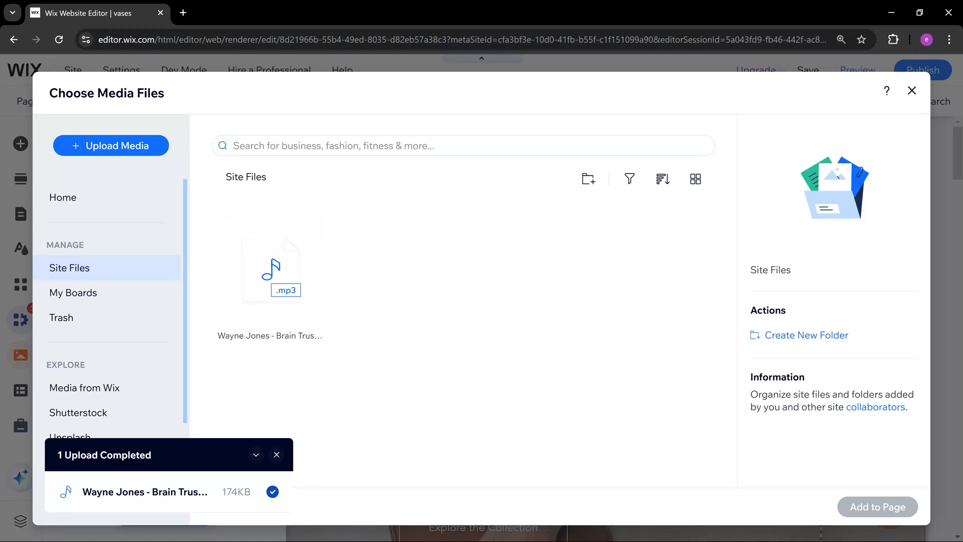
{"action": "key", "text": "alt+tab"}
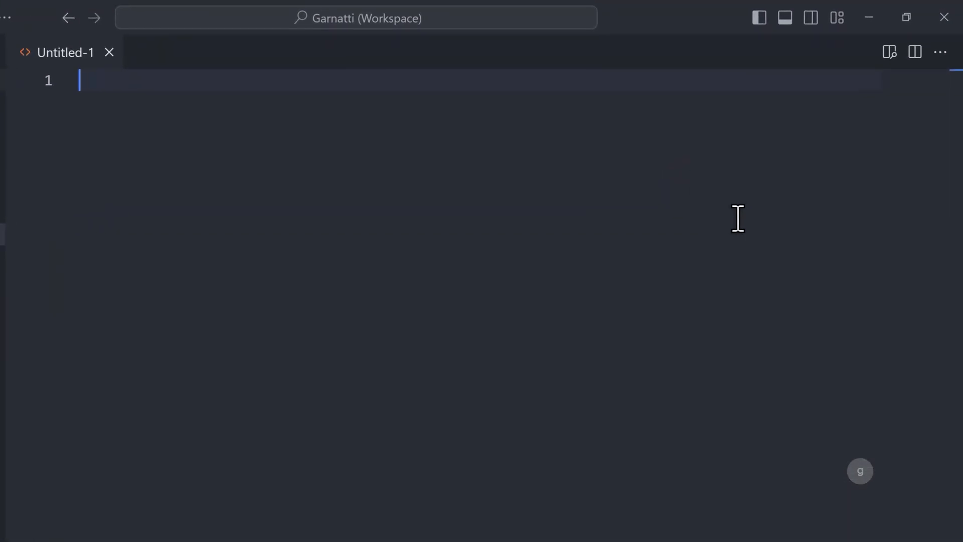
Write an audio element with an audio/mpeg source pointing to the wixstatic MP3 link
{"action": "type", "text": "<audio>"}
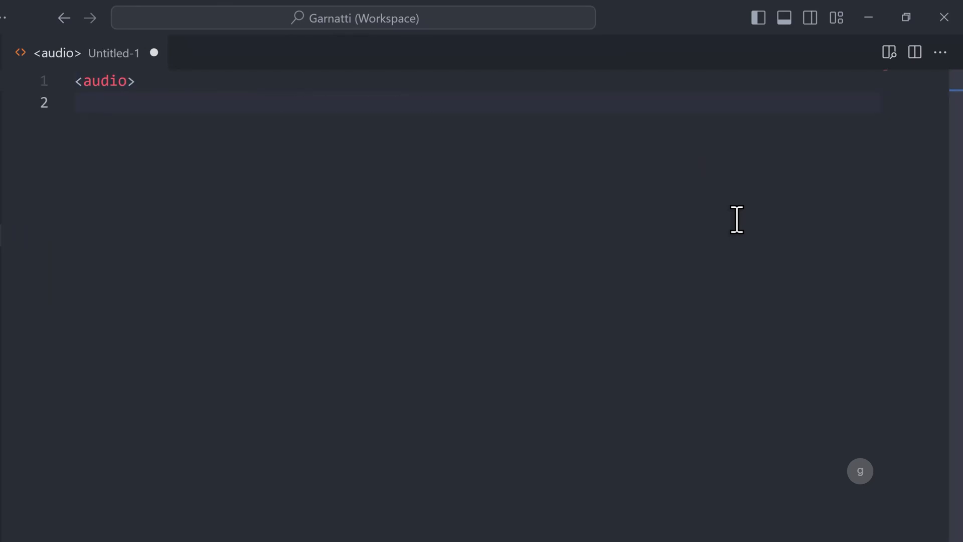
{"action": "type", "text": "</audio>"}
{"action": "type", "text": "<source src=\""}
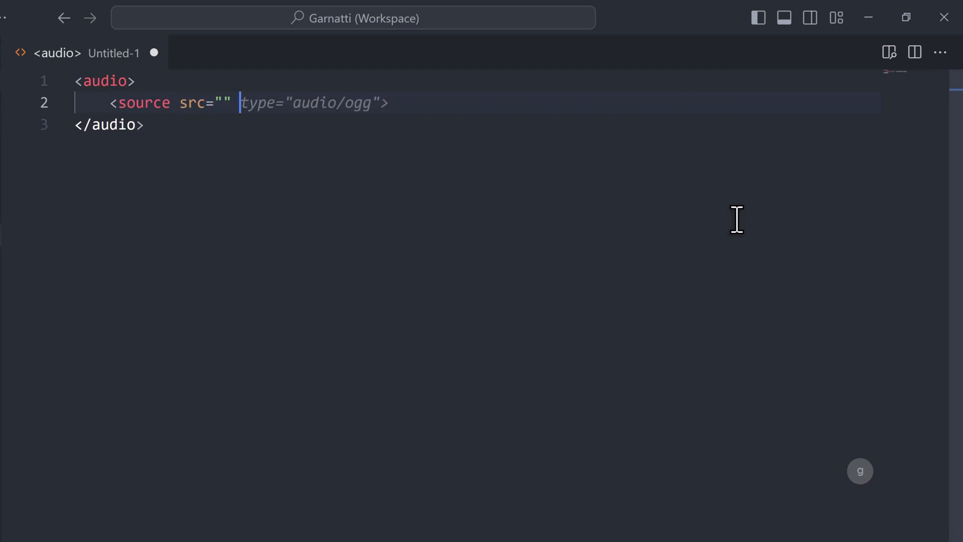
{"action": "type", "text": "type=\""}
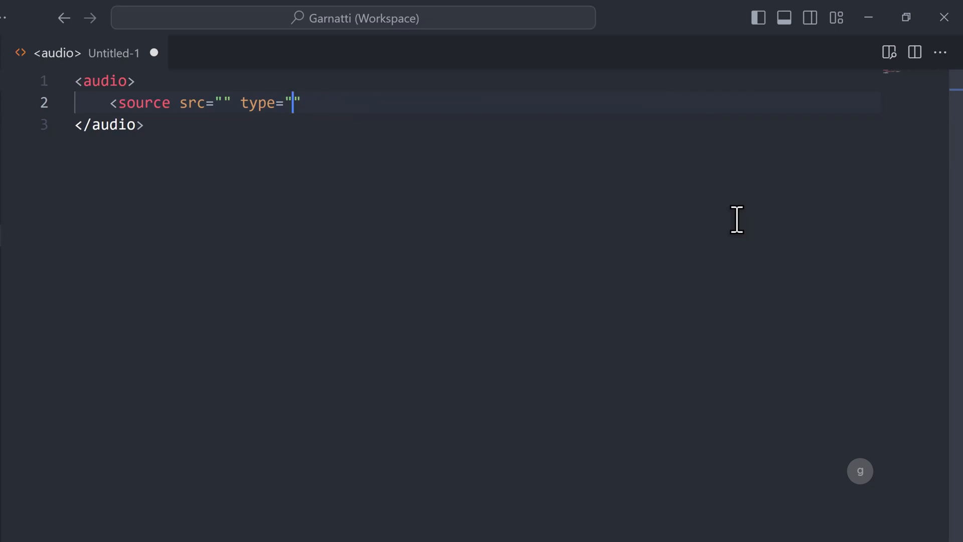
{"action": "type", "text": "audio/mpeg"}
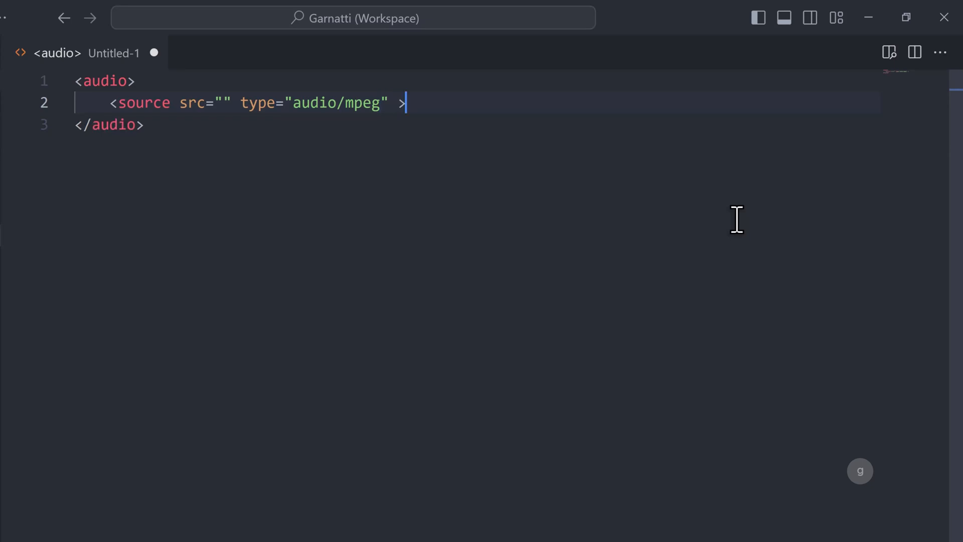
{"action": "mouse_move", "coordinate": [236, 102]}
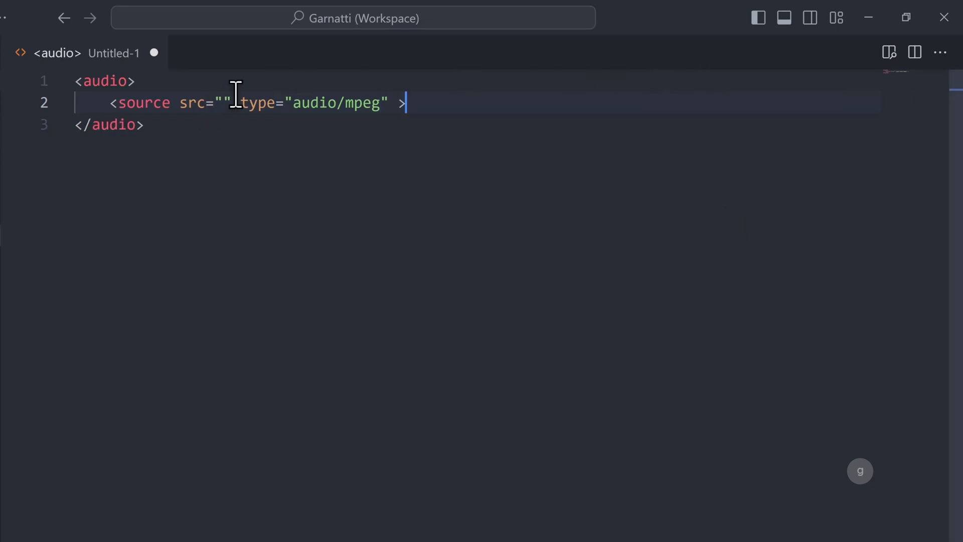
{"action": "type", "text": "https://static.wixstatic.com/mp3/af12cd_8f1eb7fb78c0443990b9ec41f2aab00a.mp3"}
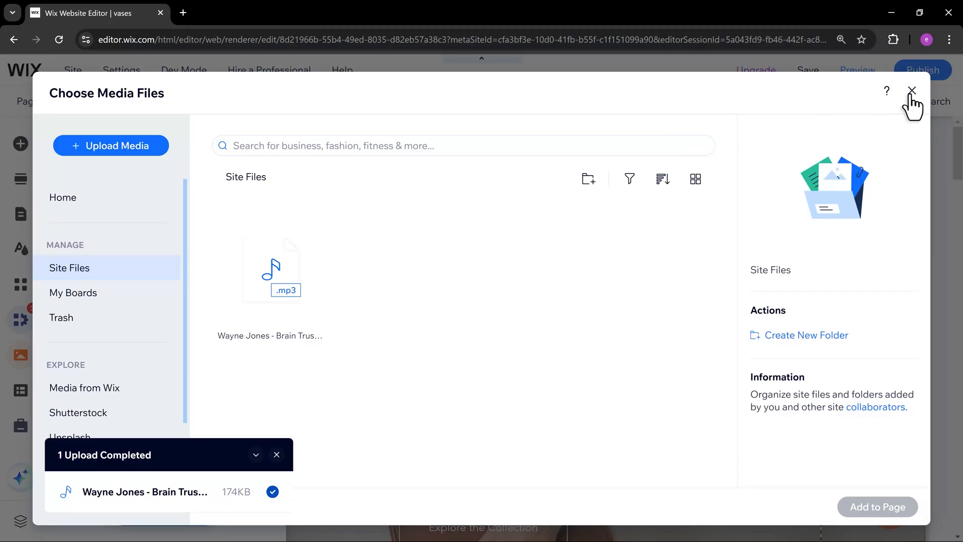
Close the media library, add an Embed HTML element, and position it on the hero
{"action": "left_click", "coordinate": [911, 91]}
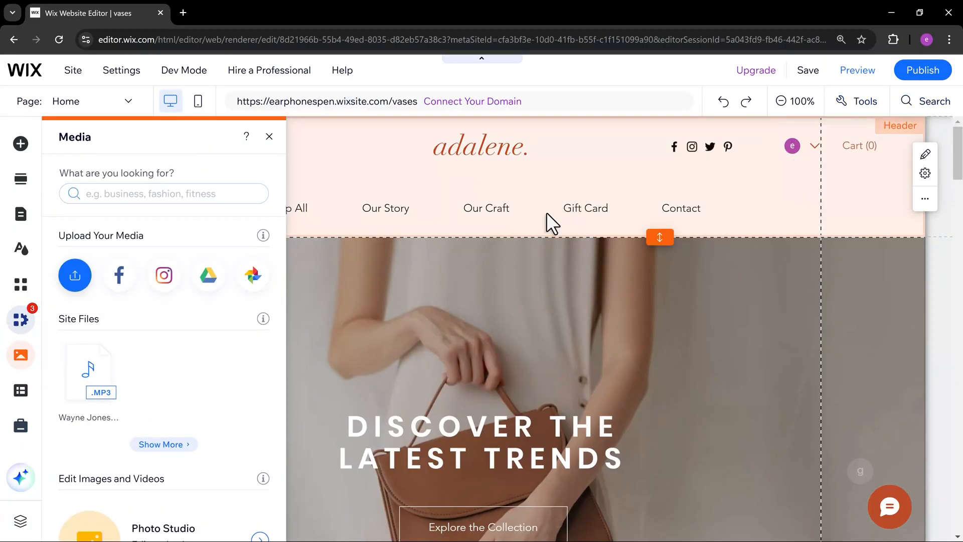
{"action": "mouse_move", "coordinate": [20, 144]}
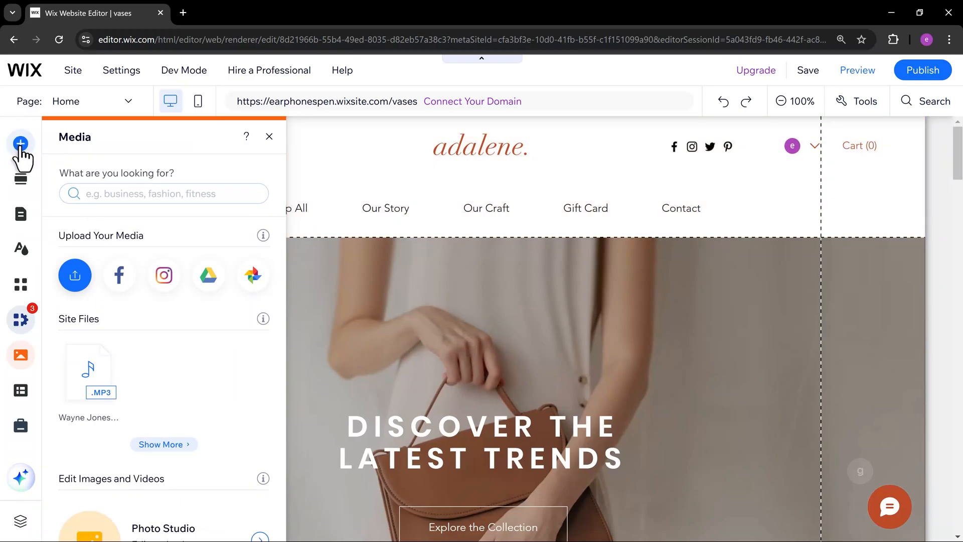
{"action": "left_click", "coordinate": [20, 144]}
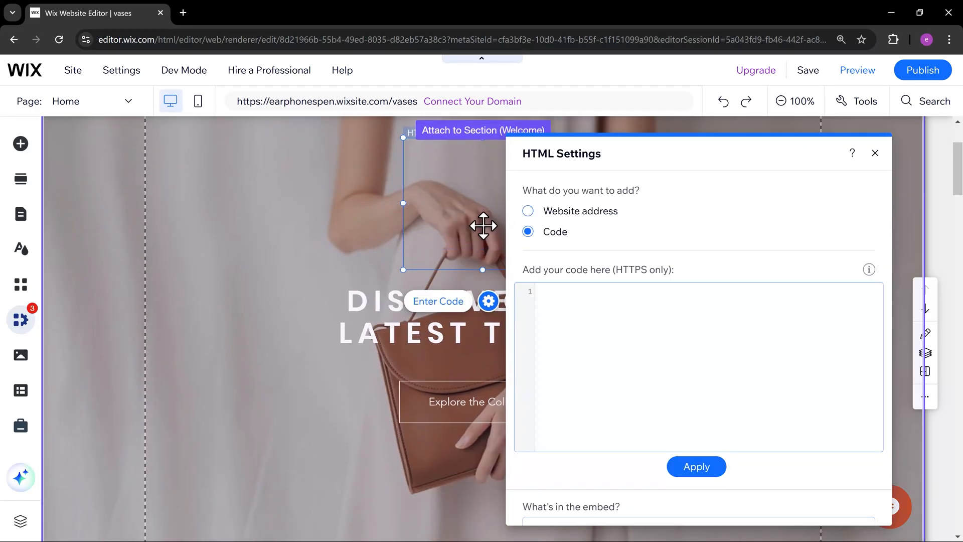
{"action": "left_click", "coordinate": [875, 153]}
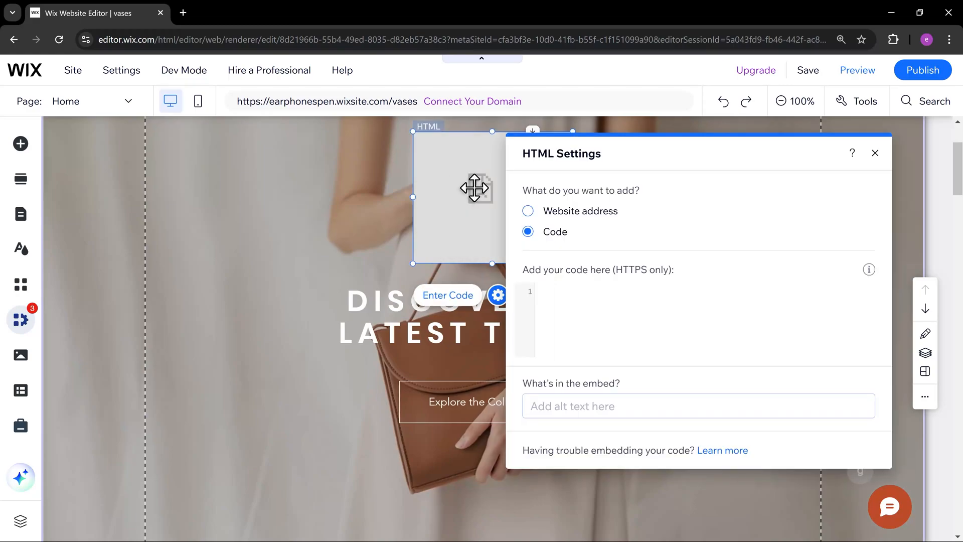
{"action": "mouse_move", "coordinate": [684, 181]}
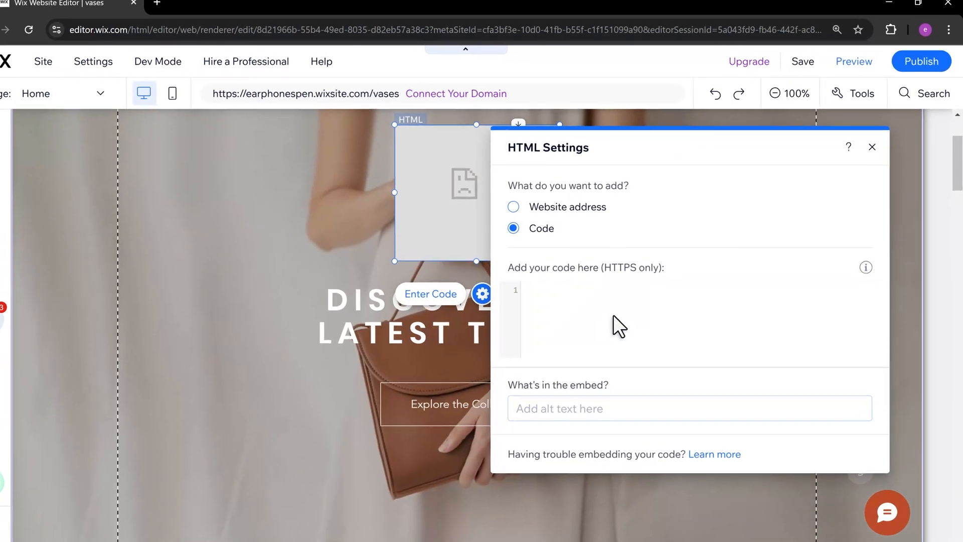
Paste the MP3 audio snippet into the HTML embed's code box and update it
{"action": "left_click", "coordinate": [614, 319]}
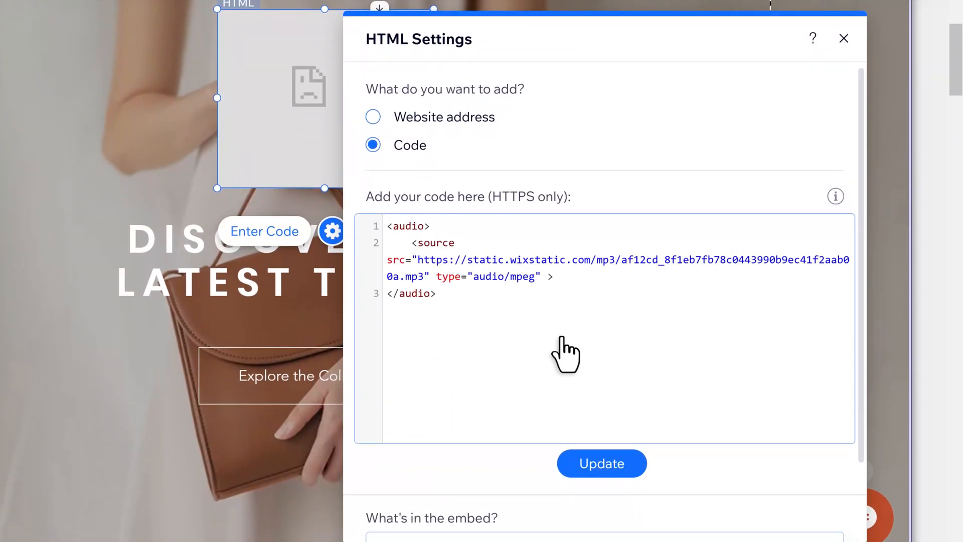
{"action": "scroll", "scroll_direction": "down", "scroll_amount": 3}
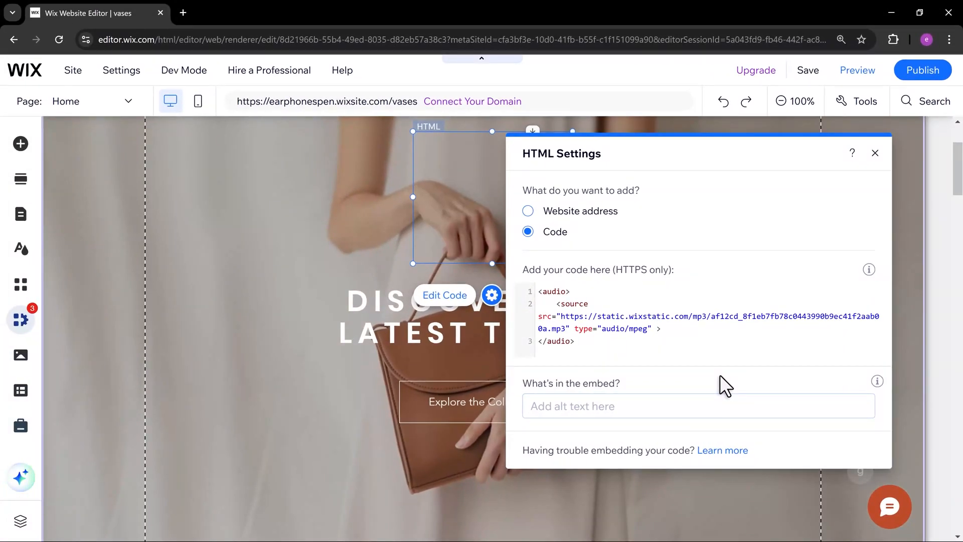
{"action": "left_click", "coordinate": [807, 70]}
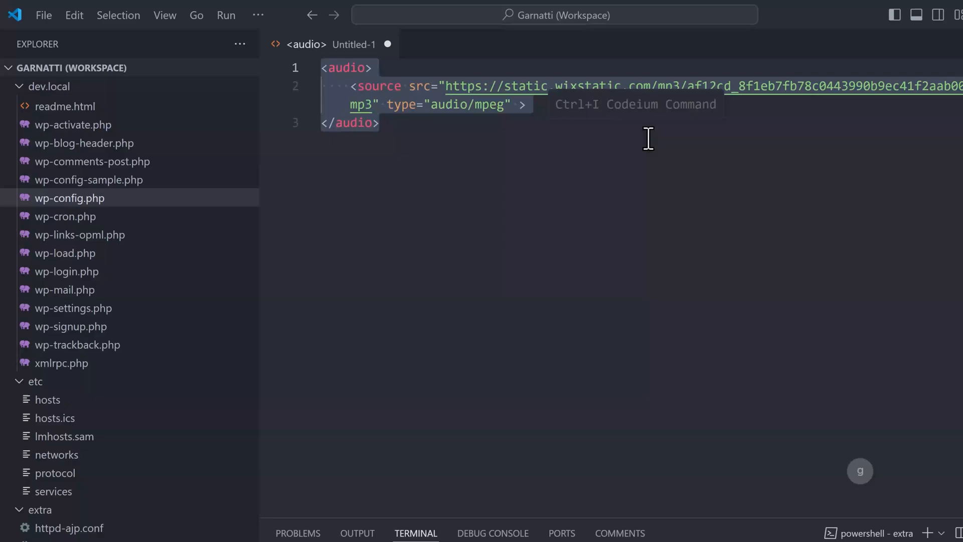
Add controls, autoplay and loop attributes to the opening audio tag
{"action": "double_click", "coordinate": [347, 67]}
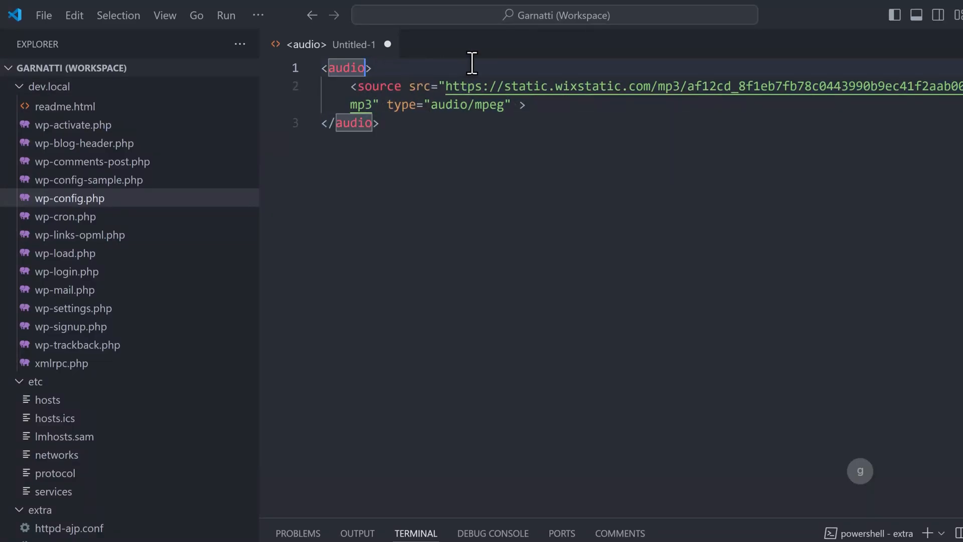
{"action": "type", "text": "controls"}
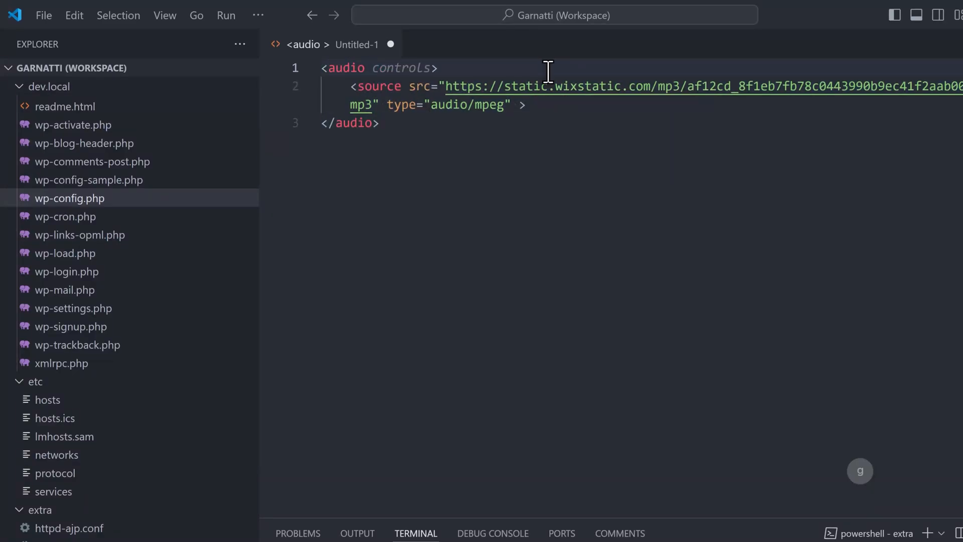
{"action": "type", "text": "autoplay"}
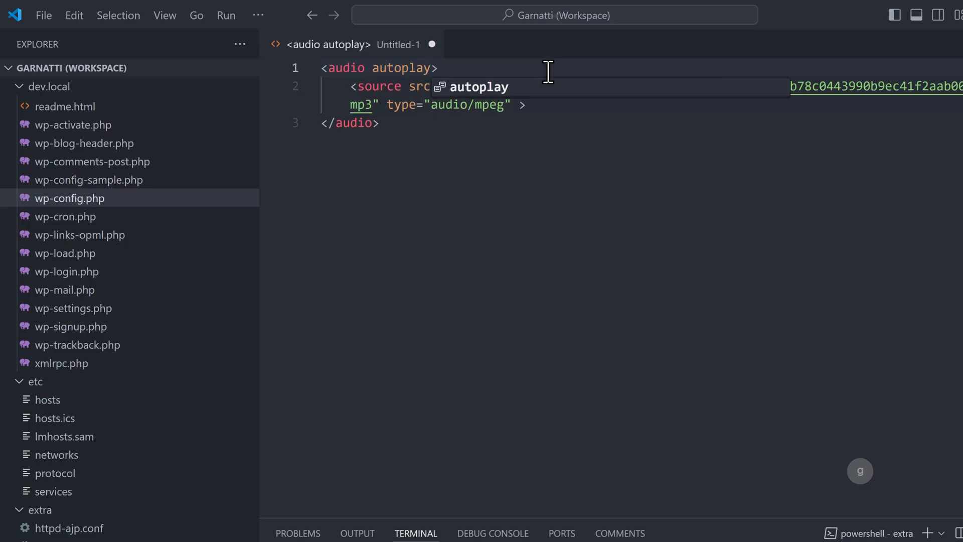
{"action": "type", "text": "loop"}
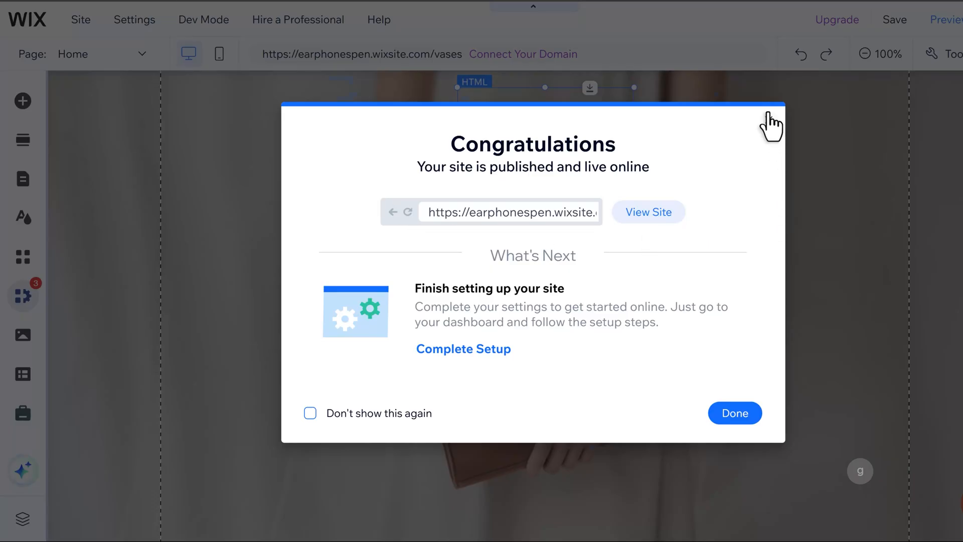
Dismiss the site-published Congratulations dialog
{"action": "left_click", "coordinate": [735, 413]}
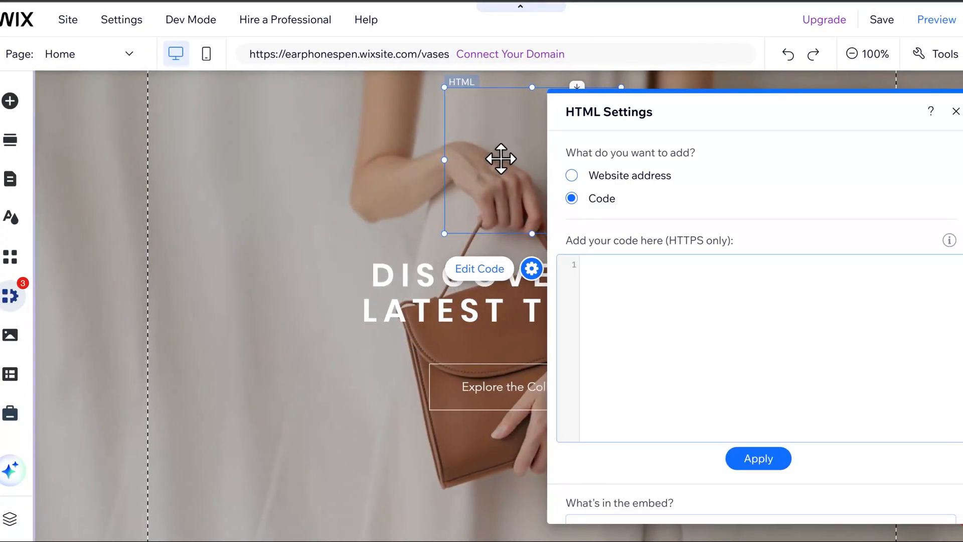